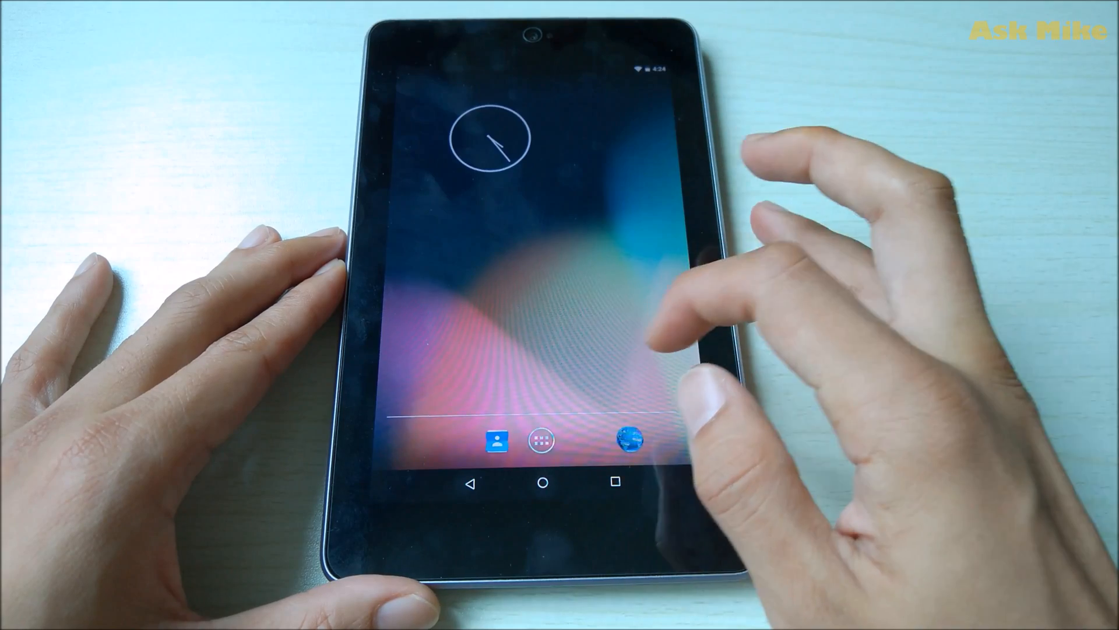
# Launch SuperSU from the app drawer, tap through its first-run setup, and decline Follow me
pyautogui.click(540, 441)
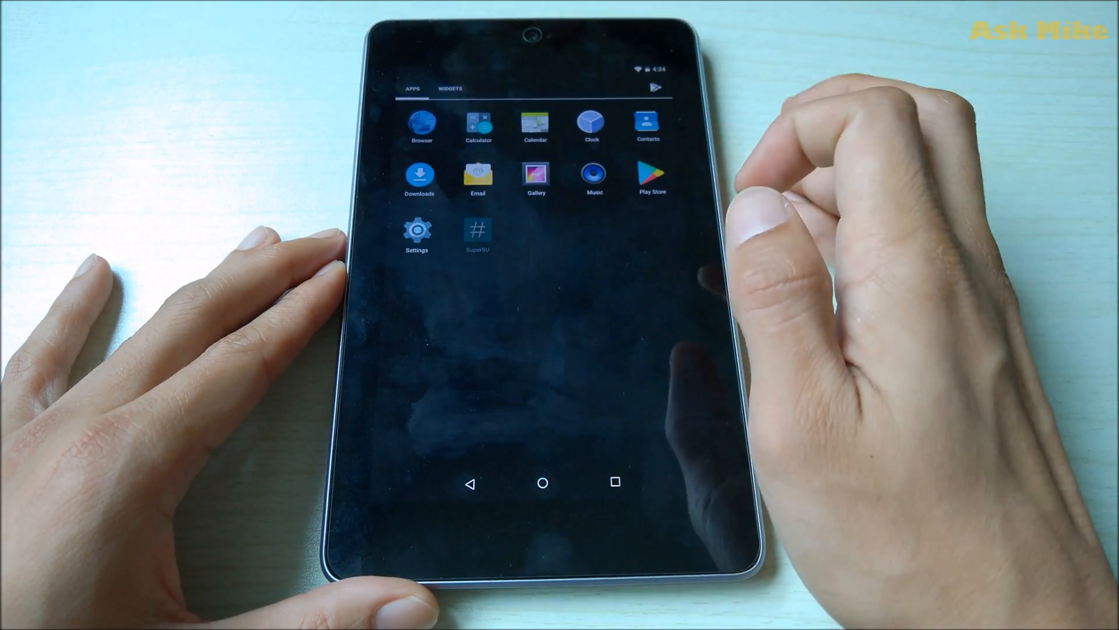
pyautogui.click(477, 229)
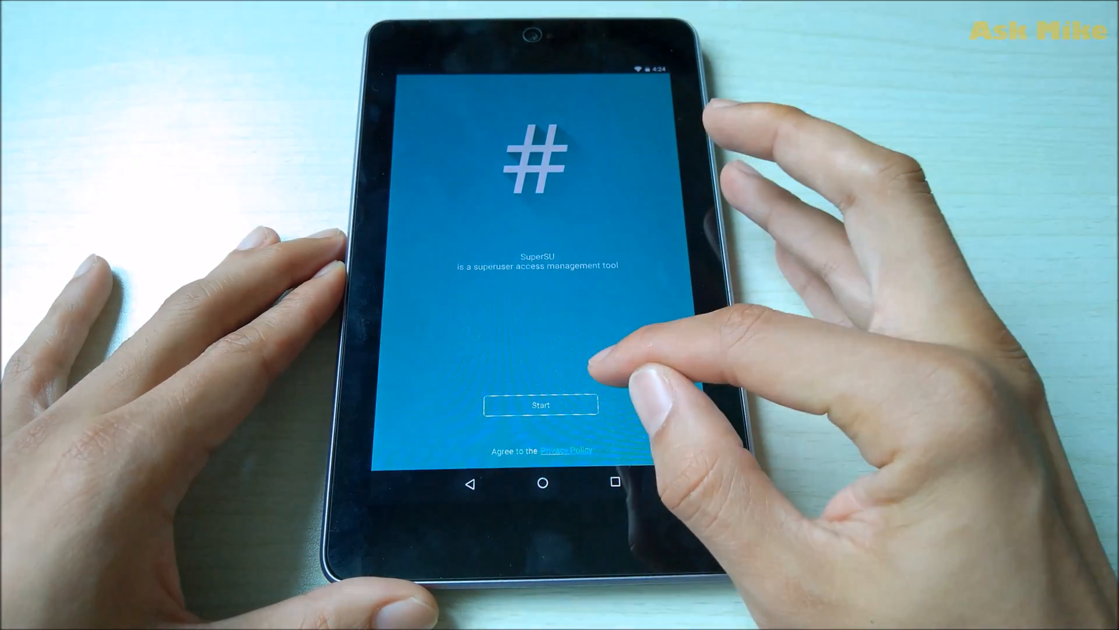
pyautogui.click(540, 404)
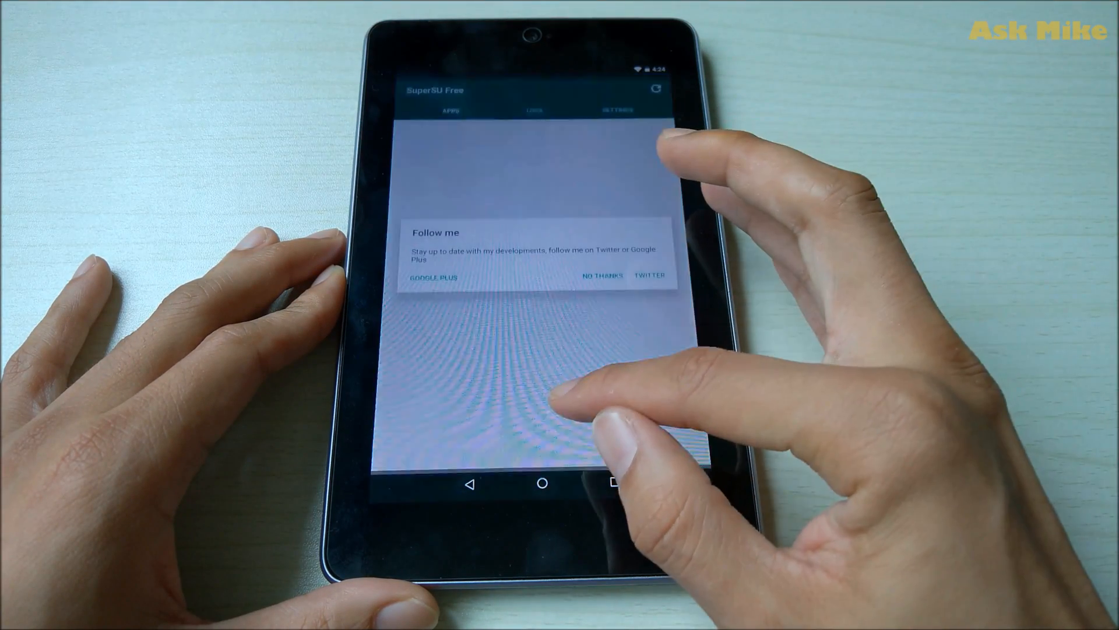
pyautogui.click(602, 276)
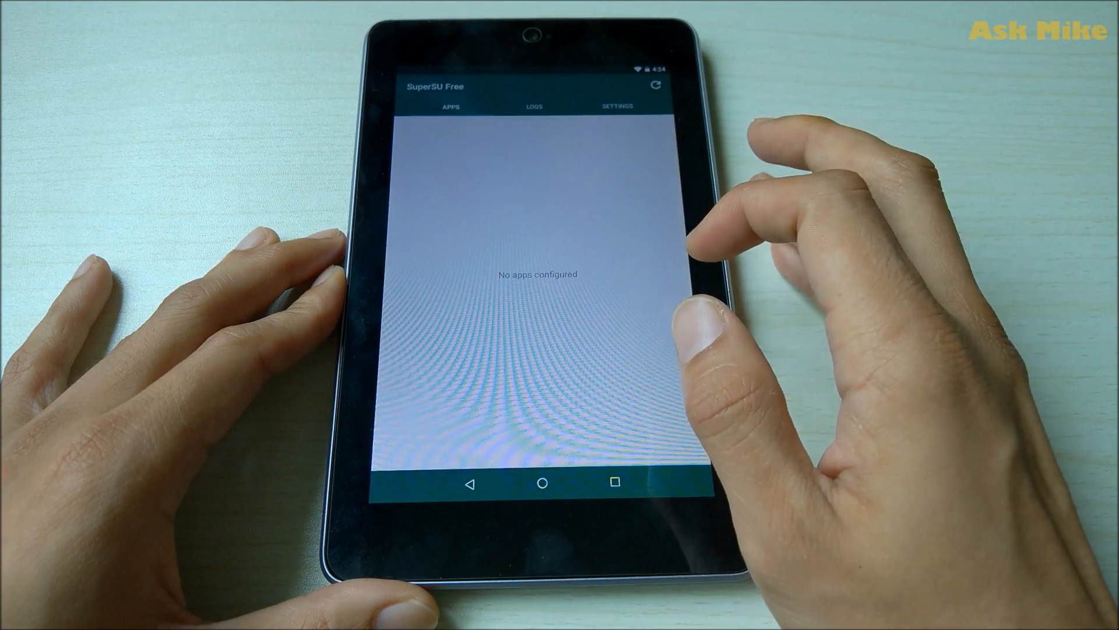
pyautogui.click(615, 106)
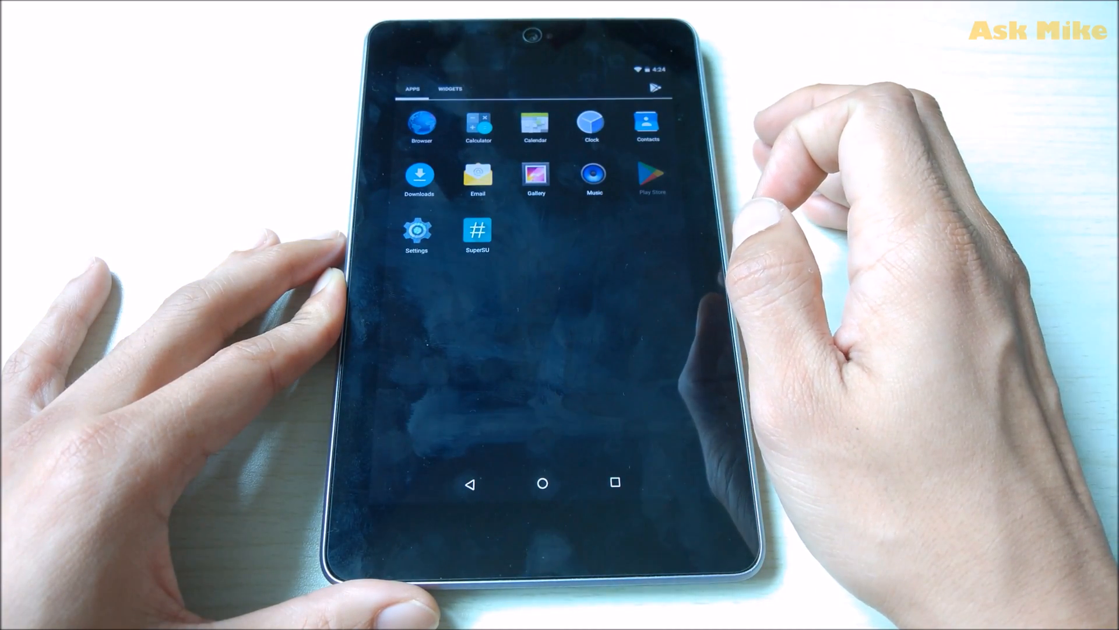
# Search the Play Store for fstrim and install the Trimmer (fstrim) app
pyautogui.click(651, 176)
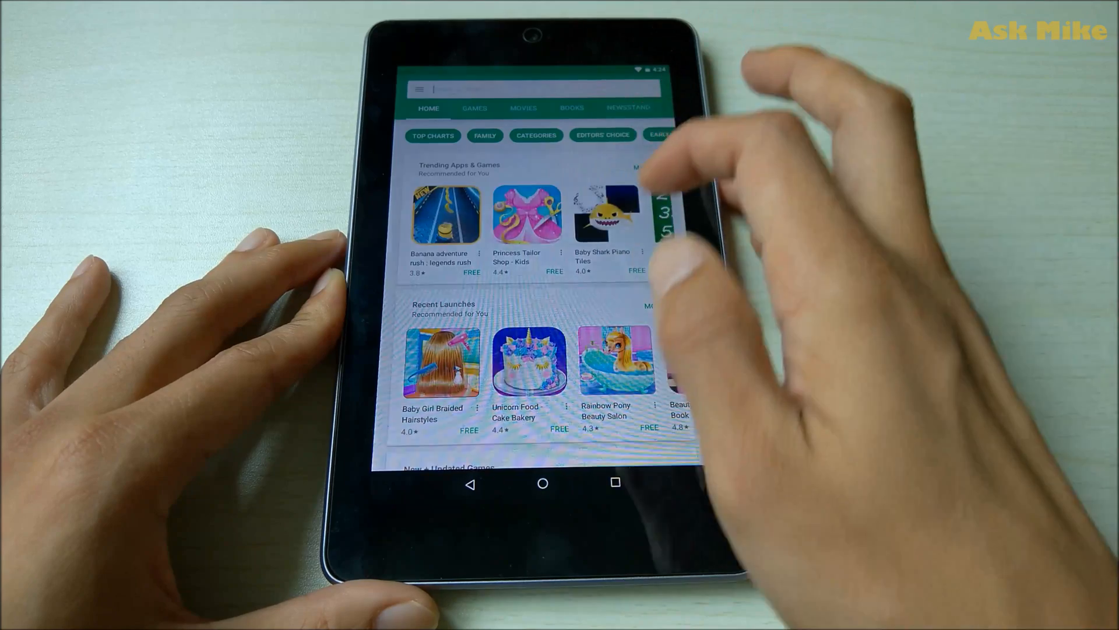
pyautogui.click(528, 89)
pyautogui.write('fstrim')
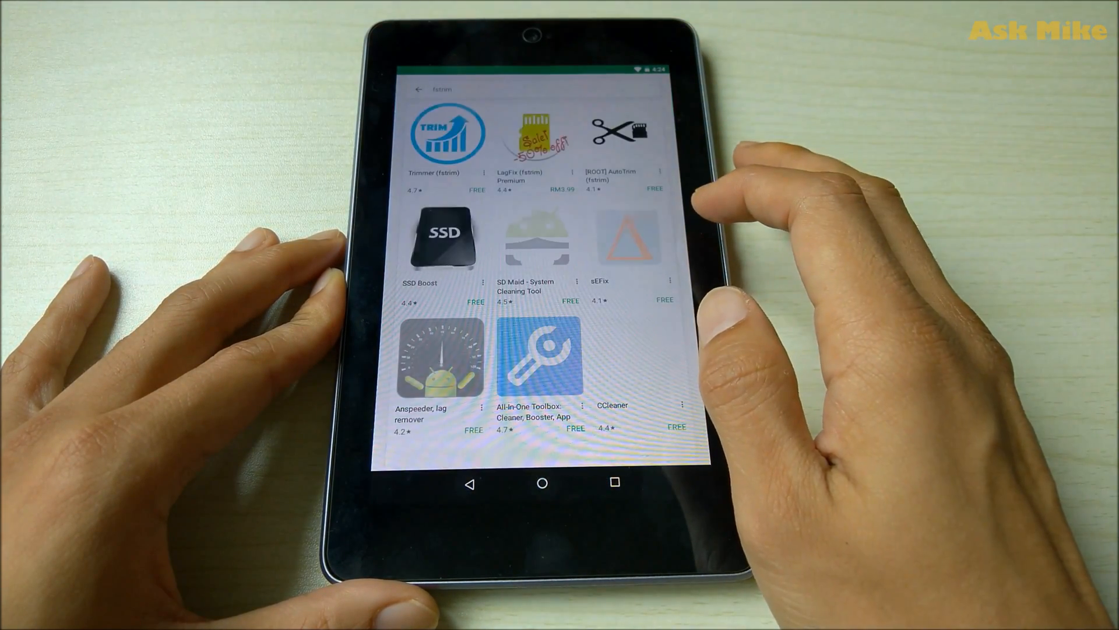
pyautogui.click(447, 133)
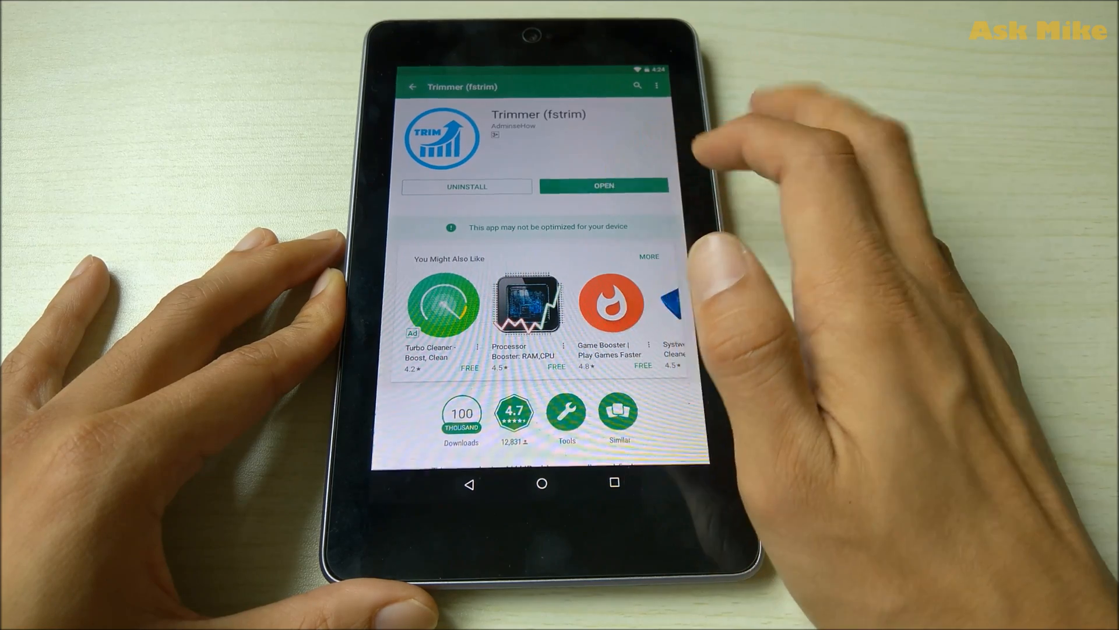
# Launch Trimmer, grant it Superuser root access, and trim /data and /cache now
pyautogui.click(603, 186)
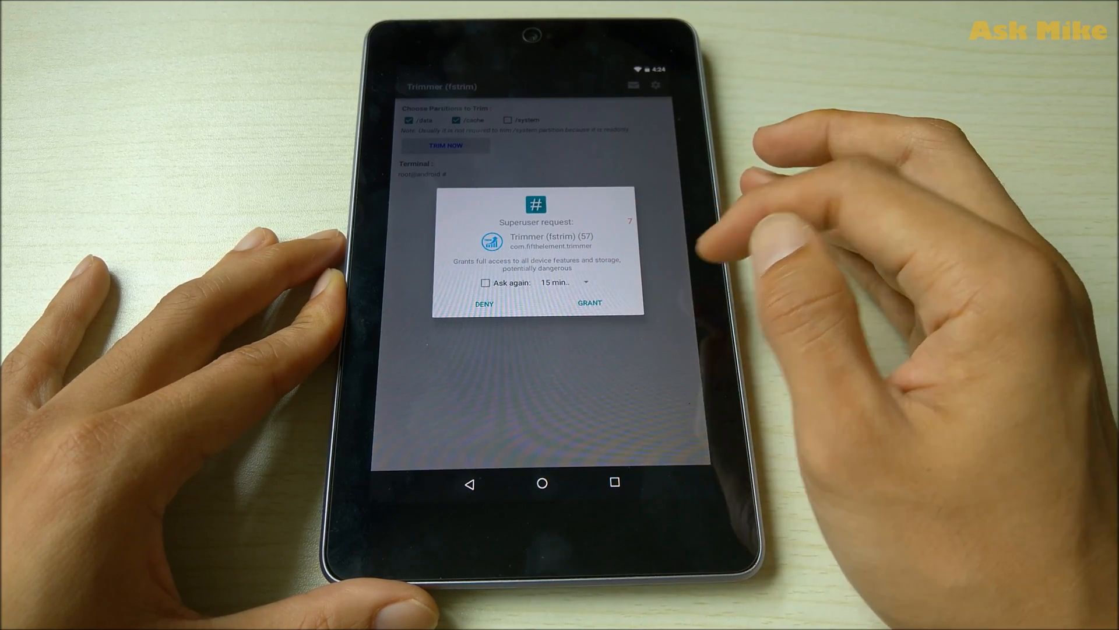
pyautogui.click(589, 302)
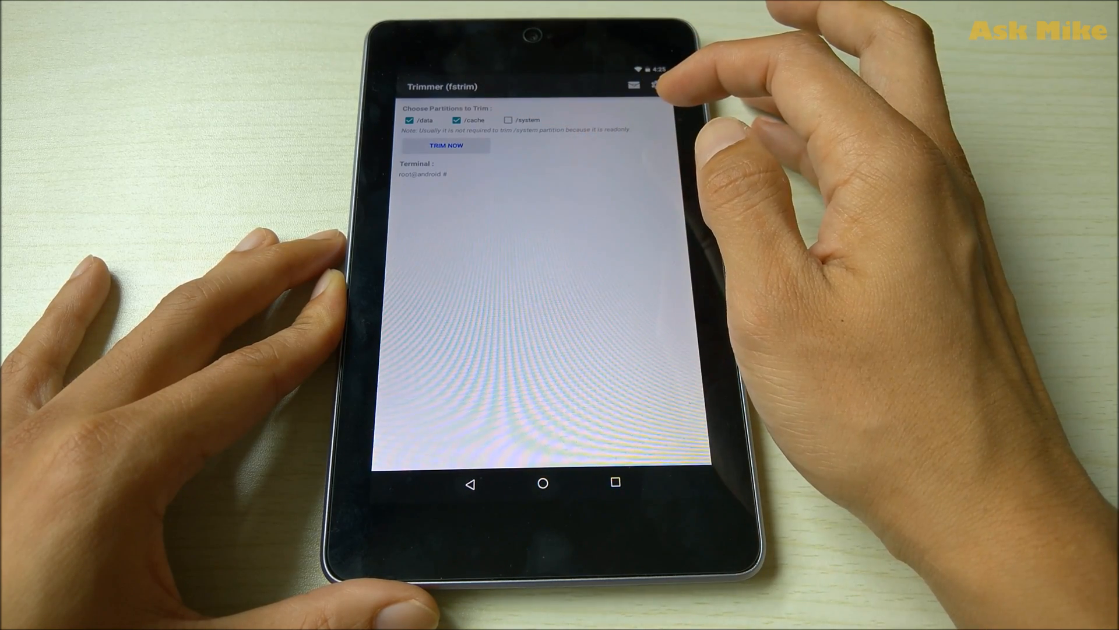
pyautogui.click(446, 146)
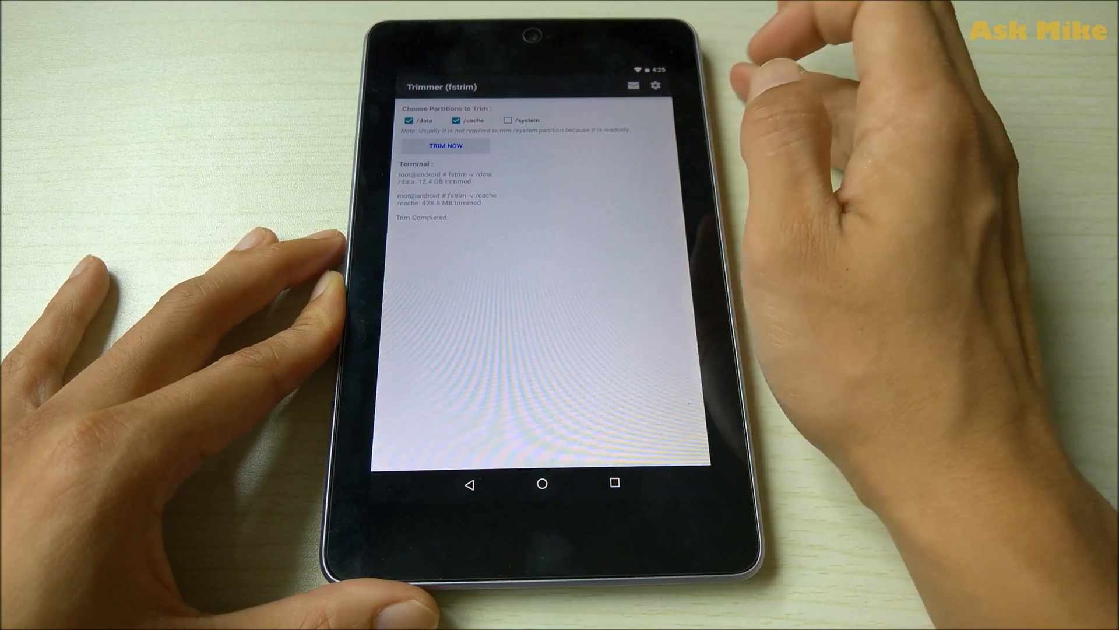
pyautogui.click(654, 85)
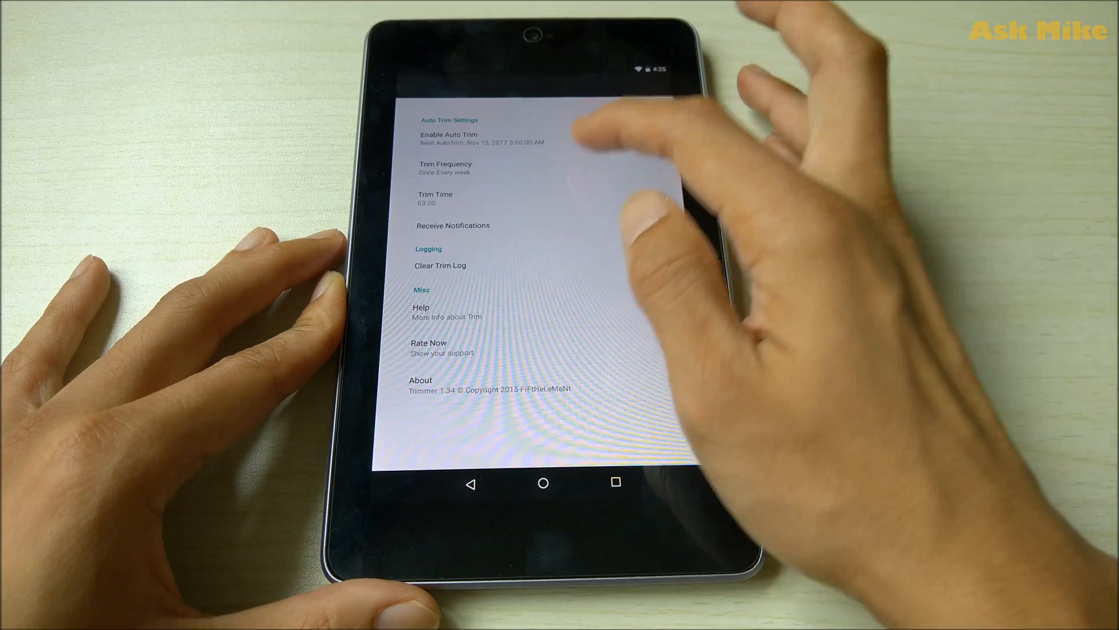
# Enable Receive Notifications for the weekly 03:00 auto trim, then go to the home screen
pyautogui.click(445, 168)
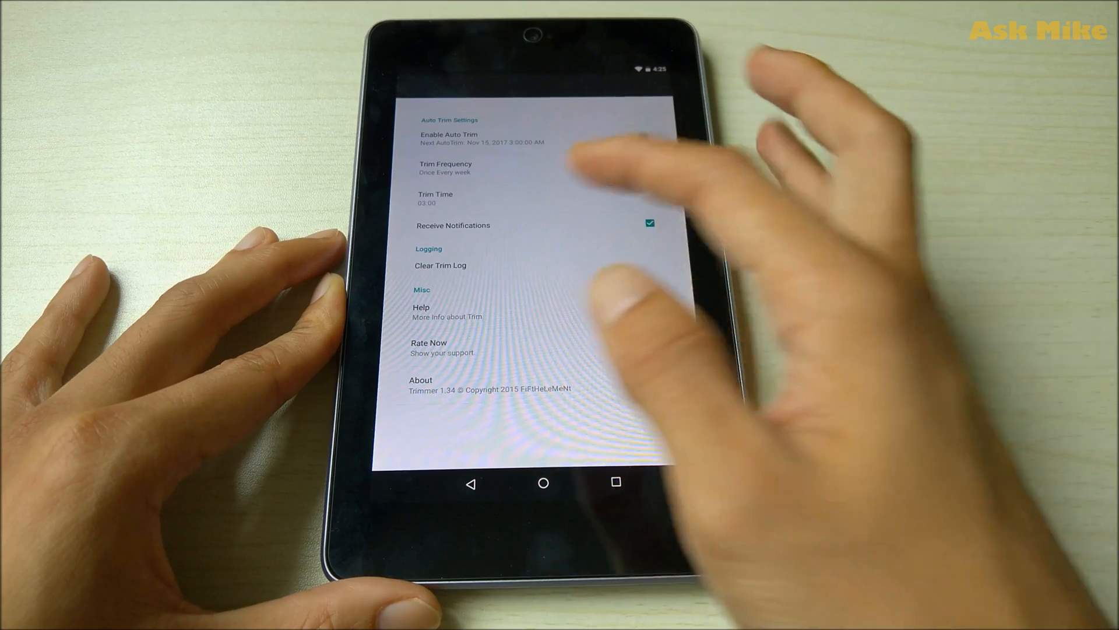
pyautogui.click(543, 482)
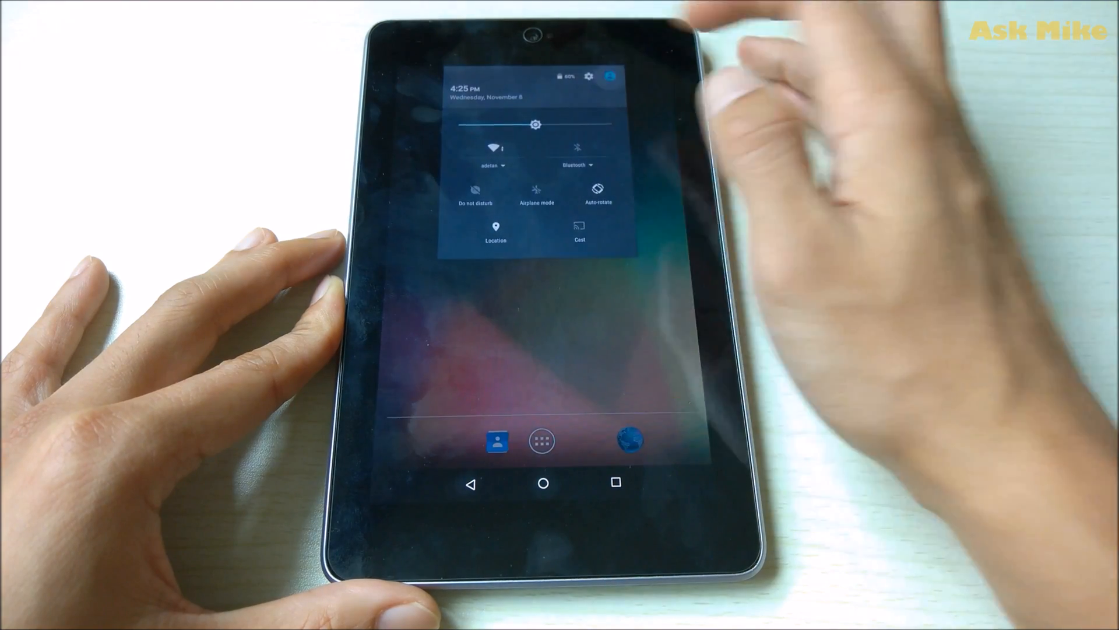
# Open device Settings, then the app drawer, and return to the home screen
pyautogui.click(588, 76)
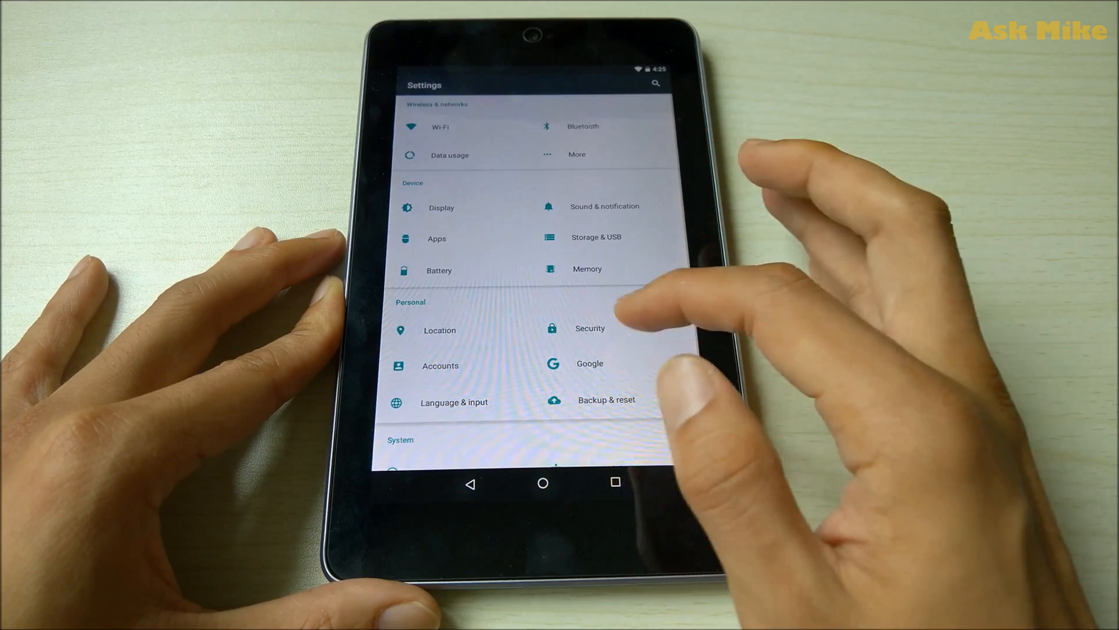
pyautogui.click(542, 483)
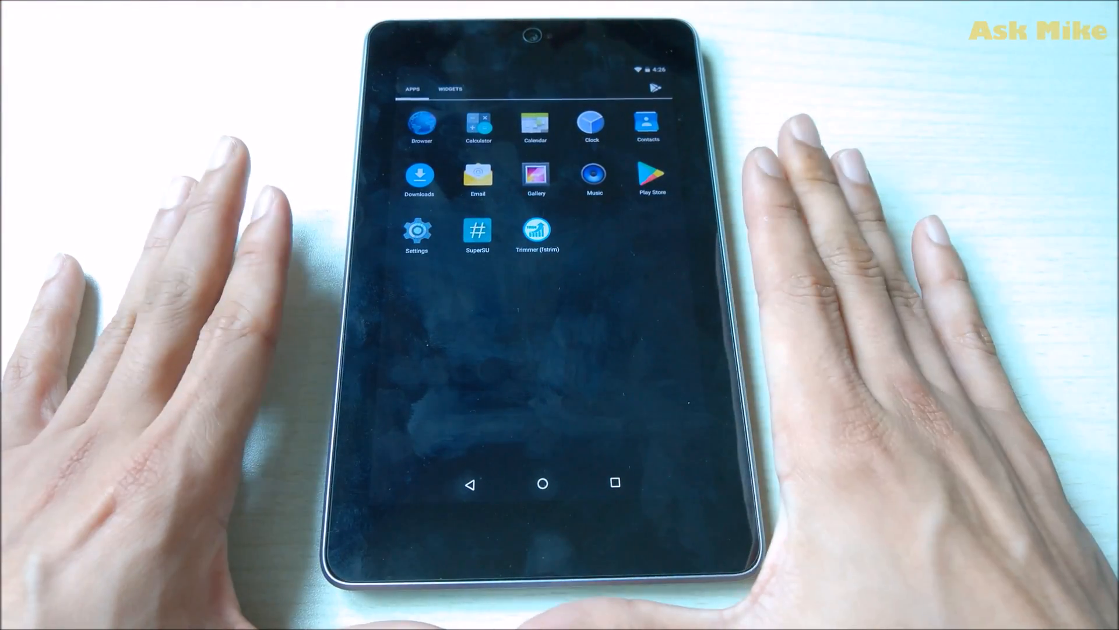
pyautogui.click(543, 483)
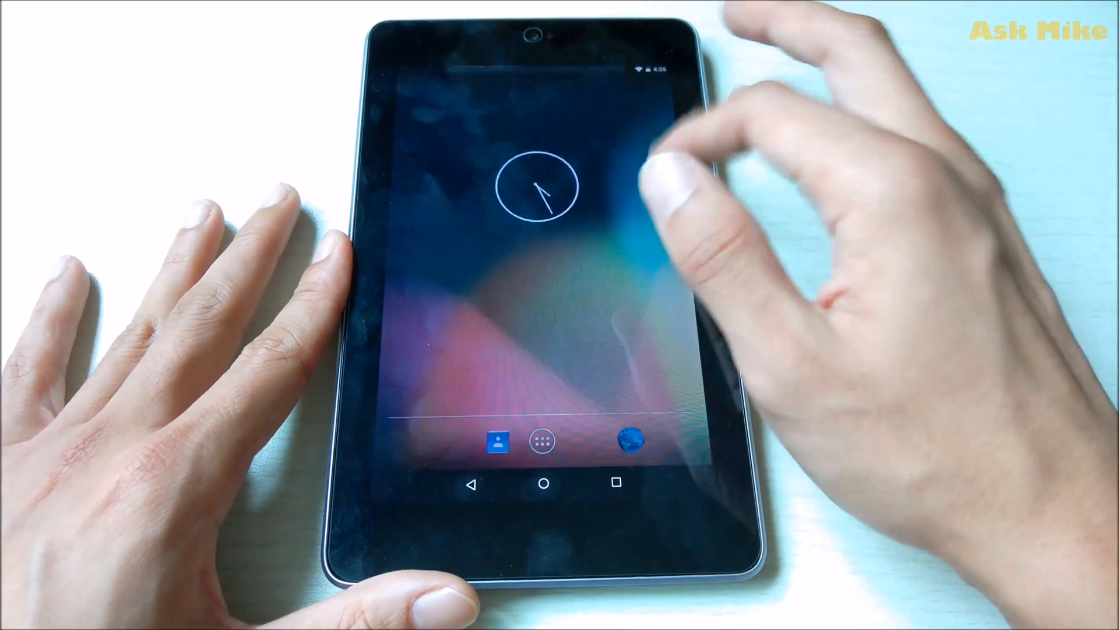